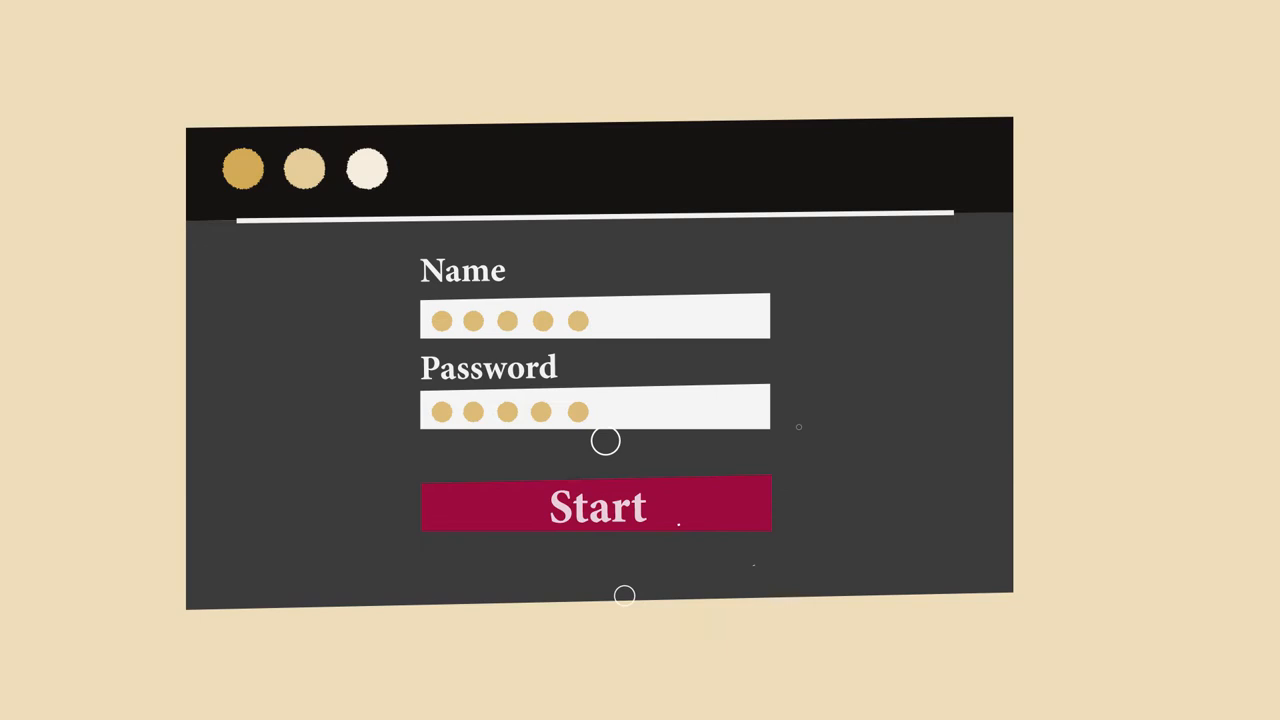
click(598, 504)
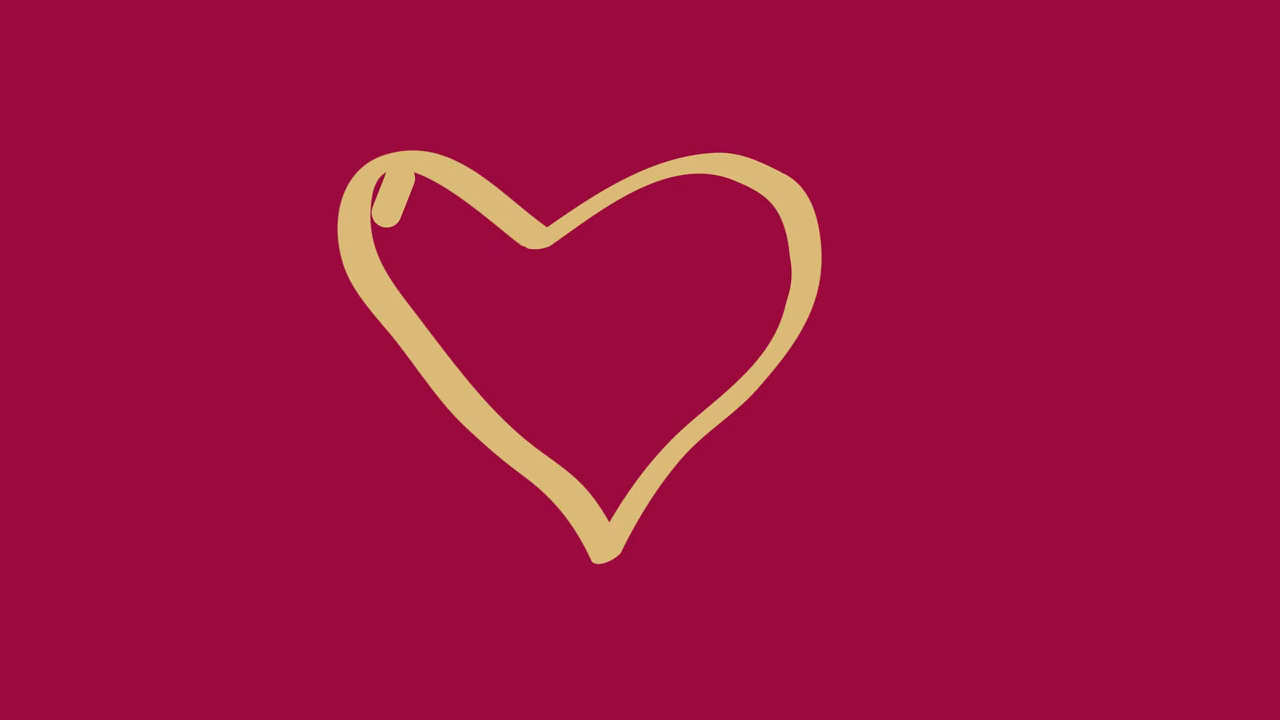